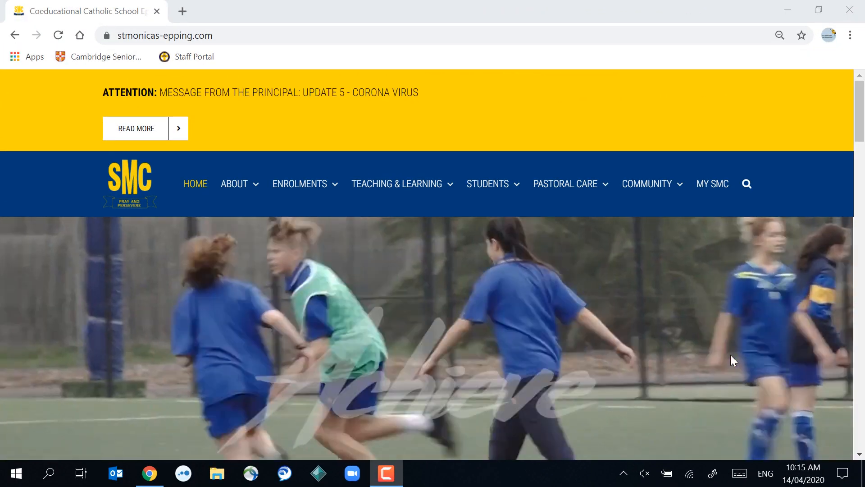
pyautogui.moveTo(716, 338)
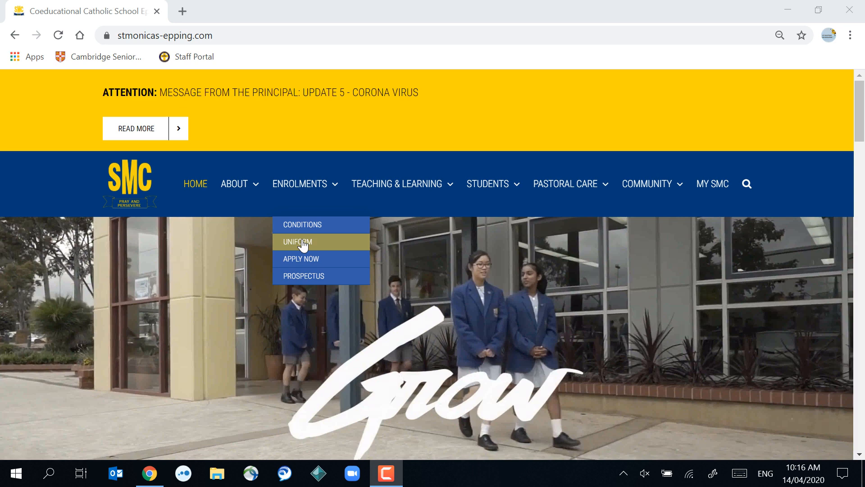
# Go to the My SMC page showing the staff, student, parent, webmail and community portal logins.
pyautogui.click(712, 184)
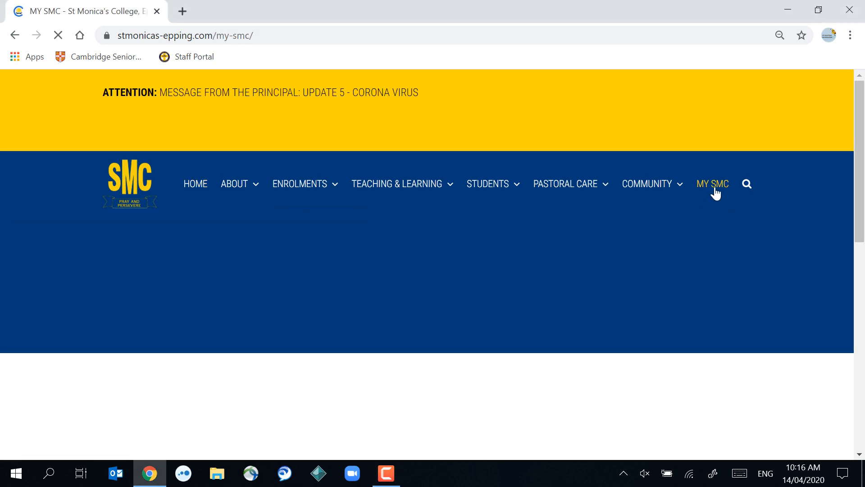
pyautogui.click(712, 183)
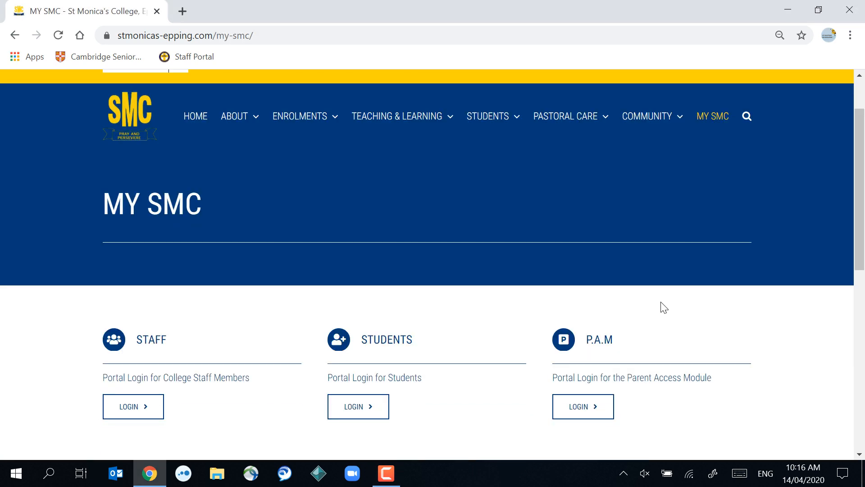
pyautogui.scroll(-3)
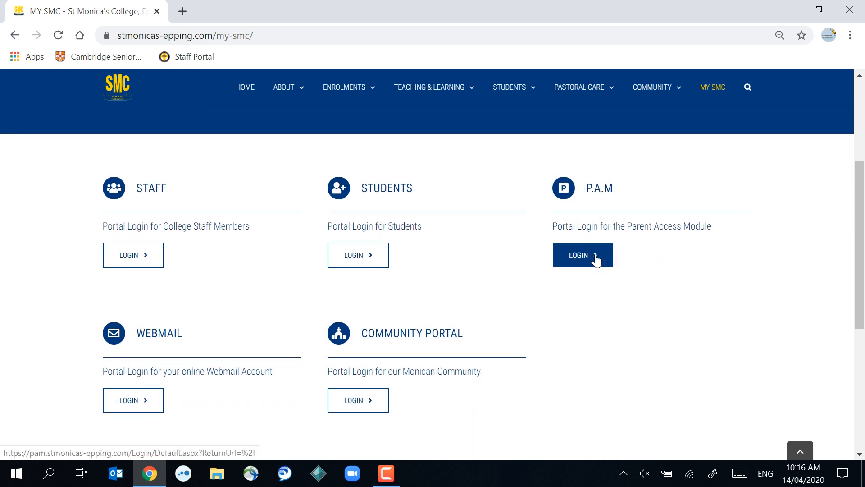
pyautogui.moveTo(470, 363)
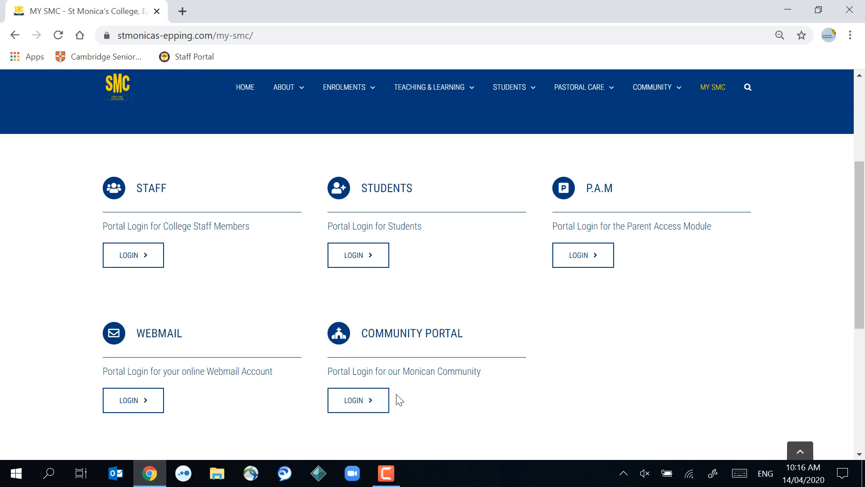
# Sign in to the Community Portal with the saved parent credentials and reach its introduction page.
pyautogui.click(359, 400)
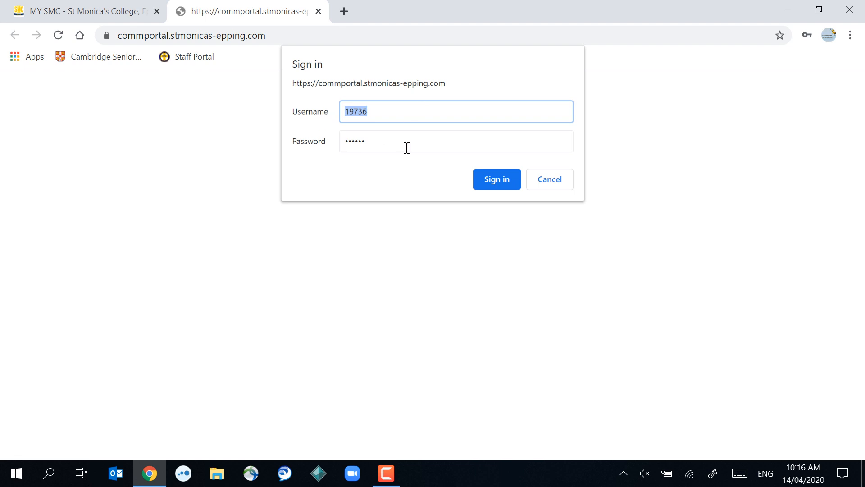
pyautogui.moveTo(401, 141)
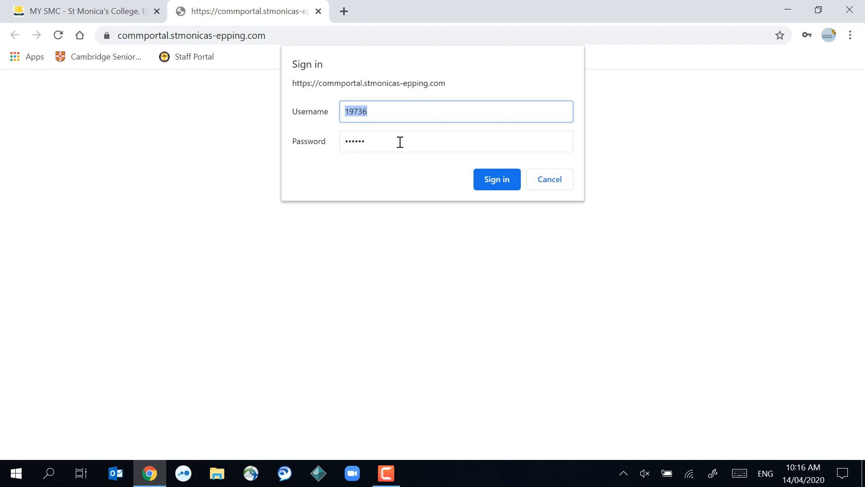
pyautogui.moveTo(403, 168)
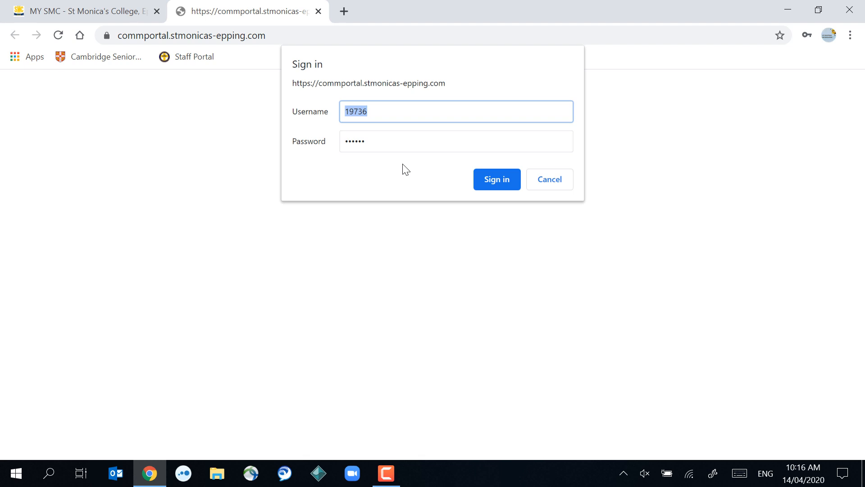
pyautogui.click(498, 175)
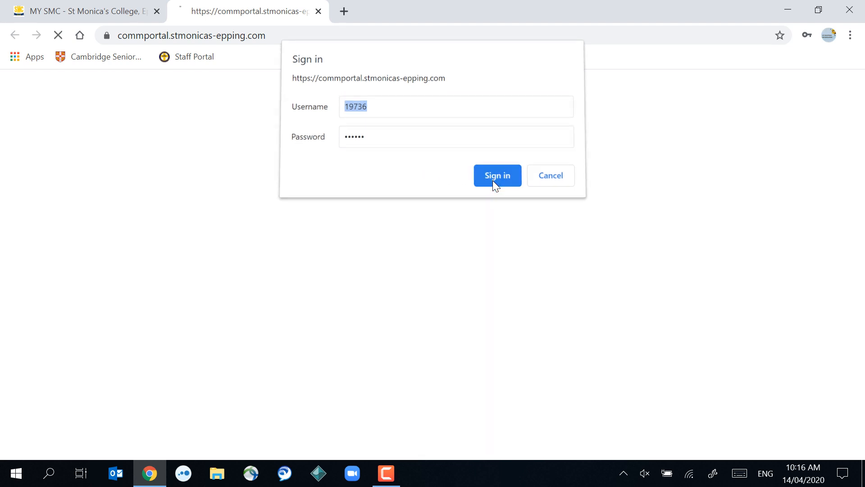
pyautogui.click(497, 175)
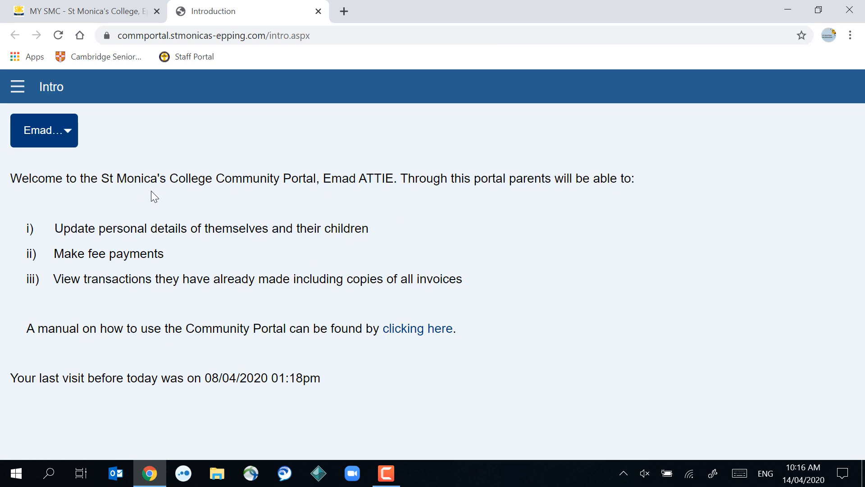
pyautogui.moveTo(105, 153)
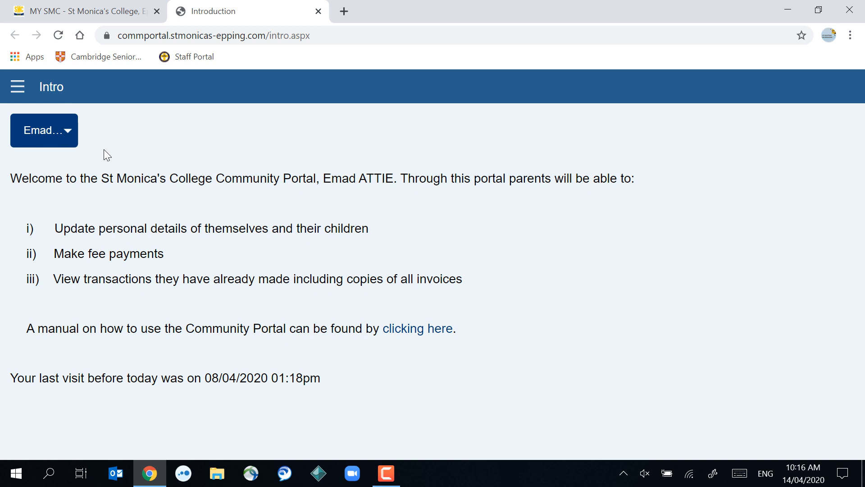
pyautogui.click(18, 87)
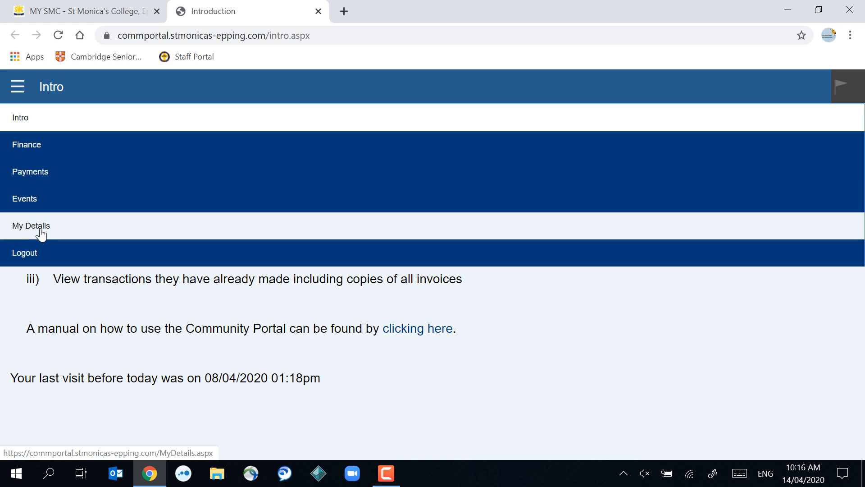
pyautogui.moveTo(54, 232)
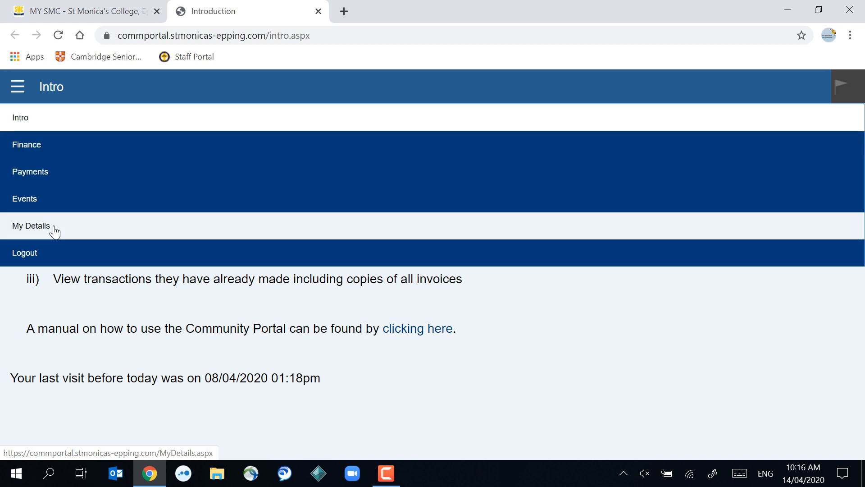
pyautogui.click(31, 226)
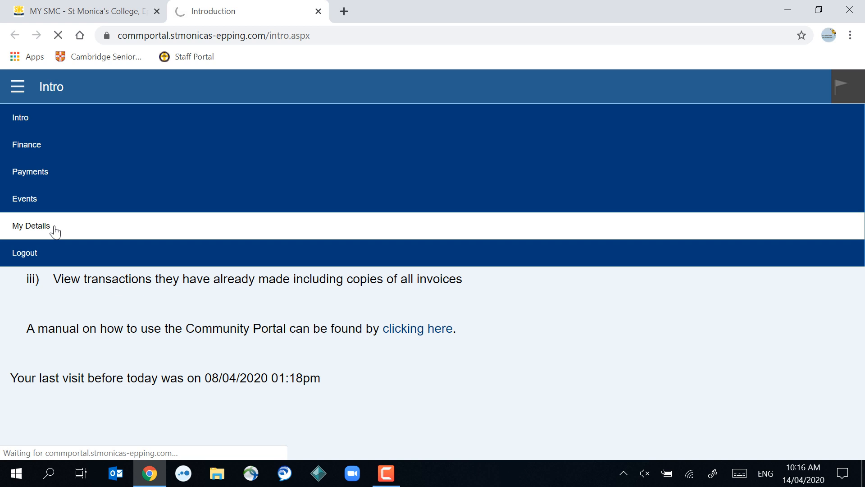
pyautogui.click(31, 225)
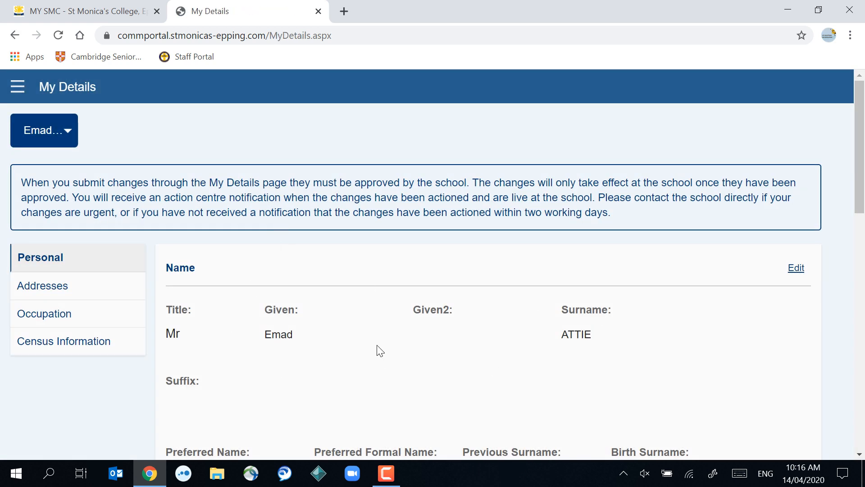
pyautogui.scroll(-3)
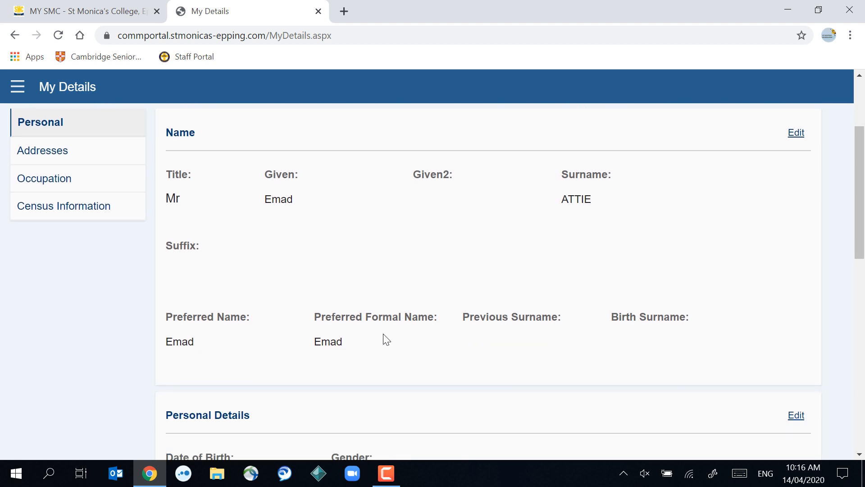
pyautogui.scroll(-3)
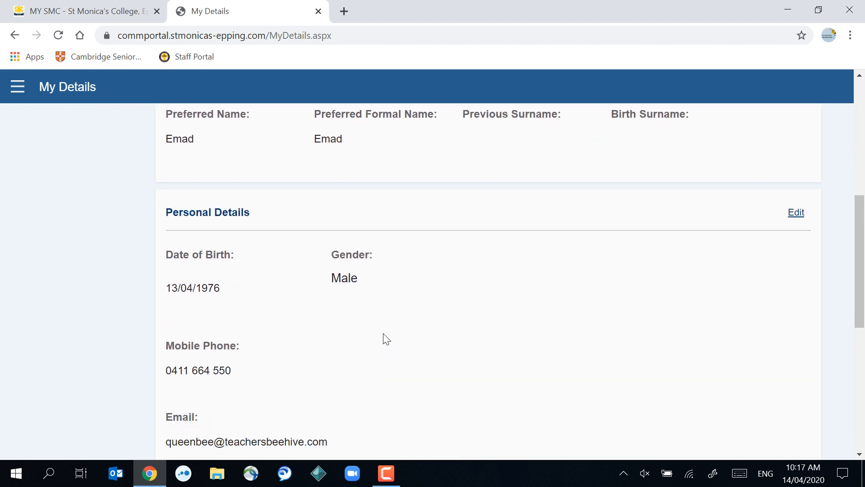
pyautogui.scroll(-3)
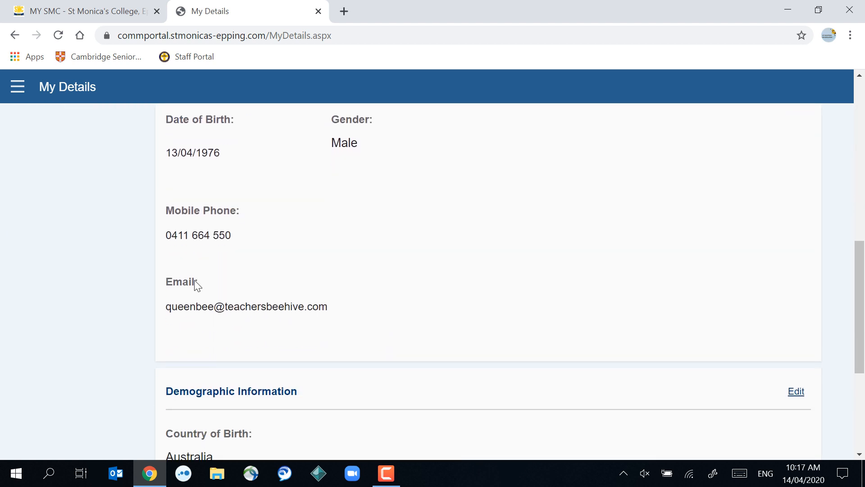
pyautogui.moveTo(202, 311)
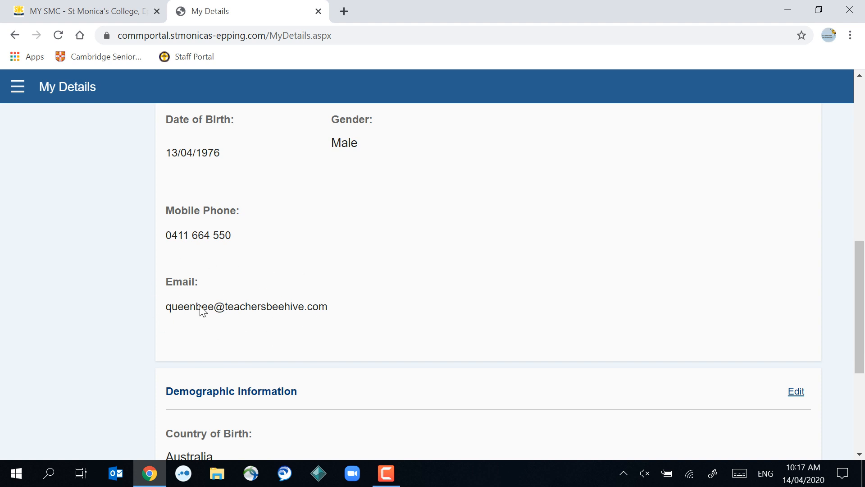
pyautogui.scroll(3)
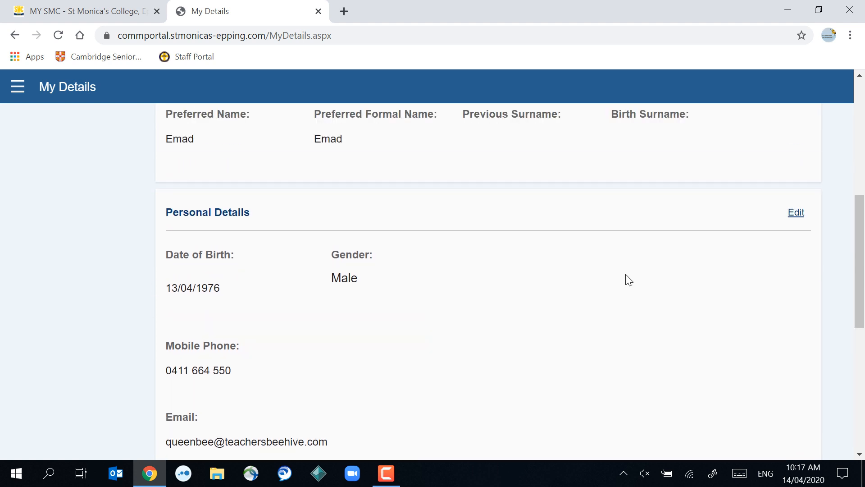
pyautogui.click(796, 212)
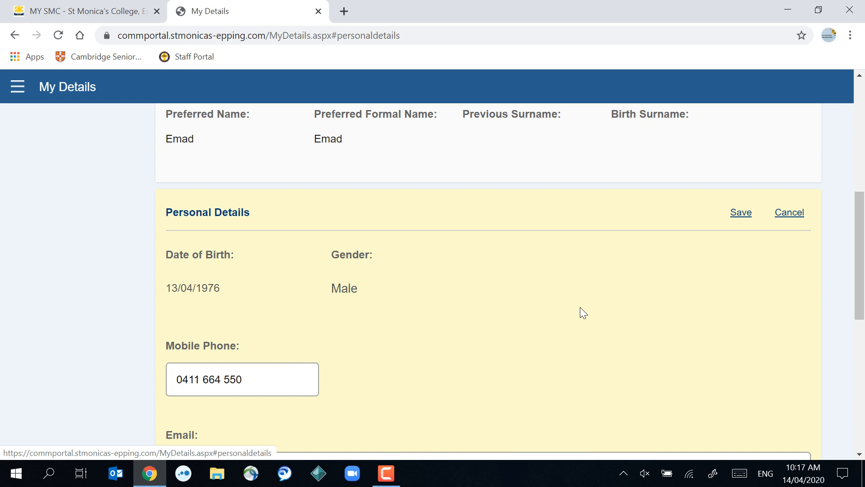
pyautogui.scroll(-3)
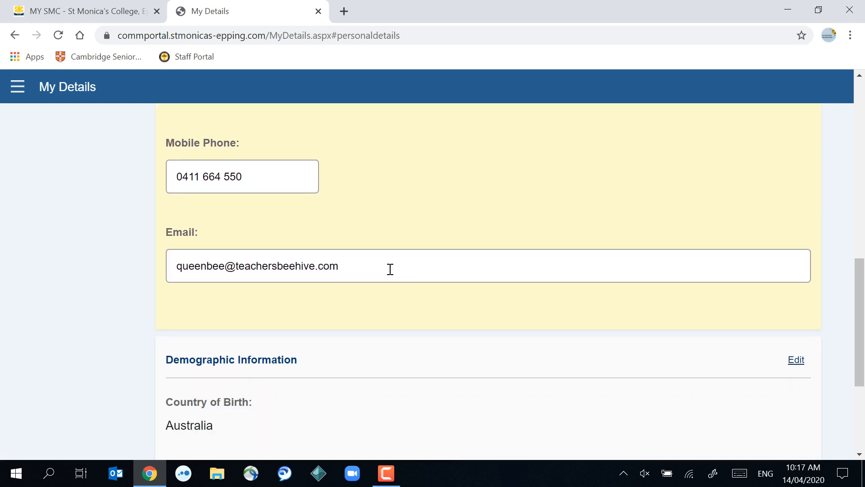
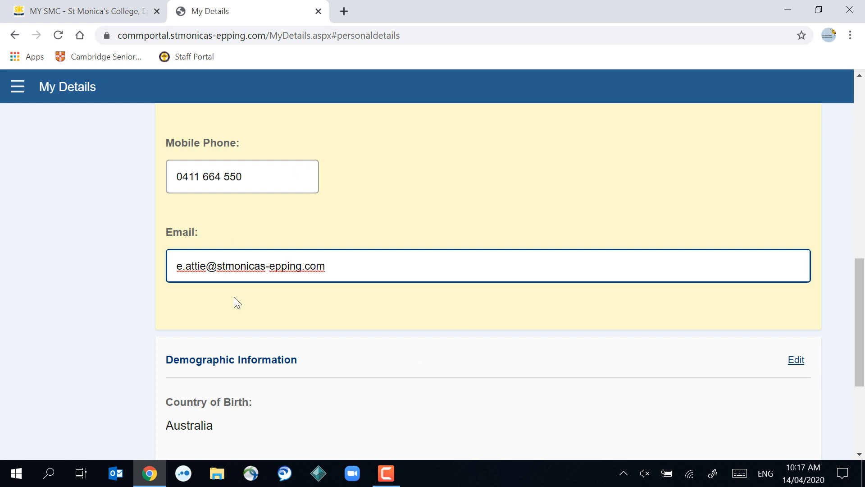
# Save the changed details and dismiss the confirmation that the change was submitted for approval.
pyautogui.scroll(3)
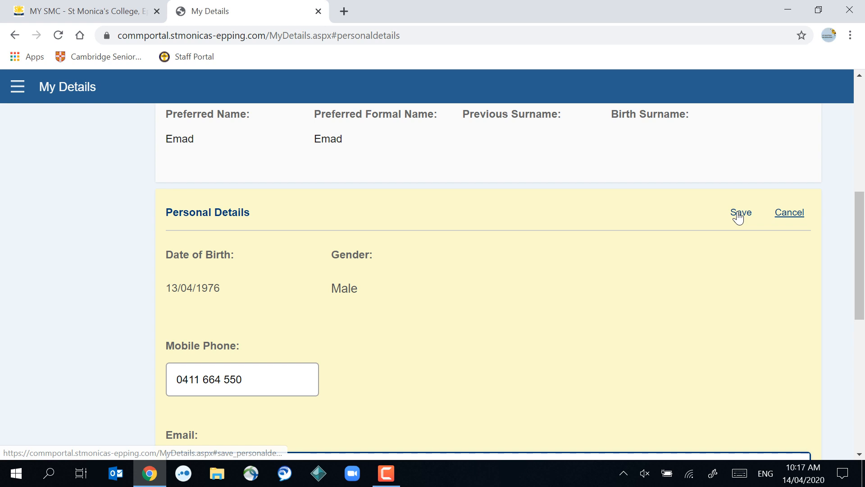
pyautogui.click(740, 212)
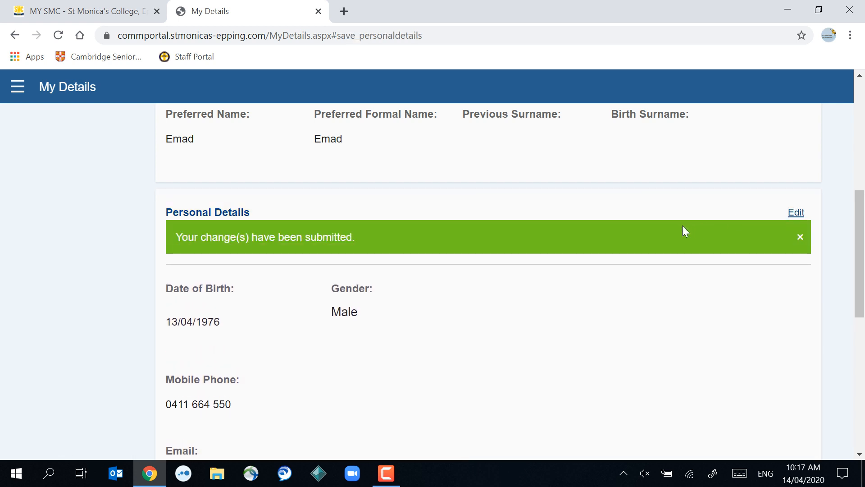
pyautogui.click(800, 236)
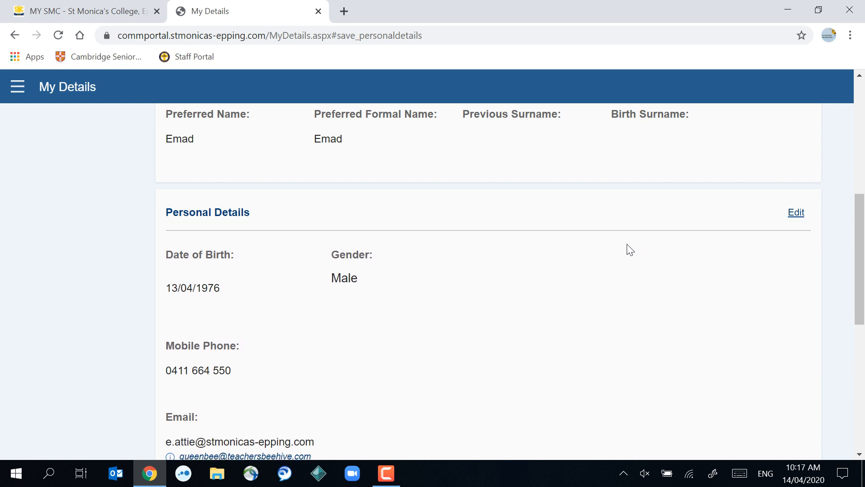
pyautogui.scroll(3)
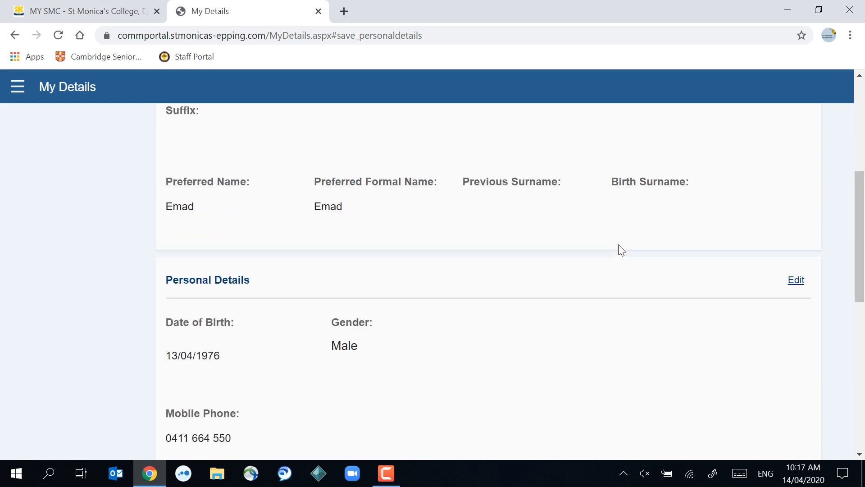
pyautogui.scroll(3)
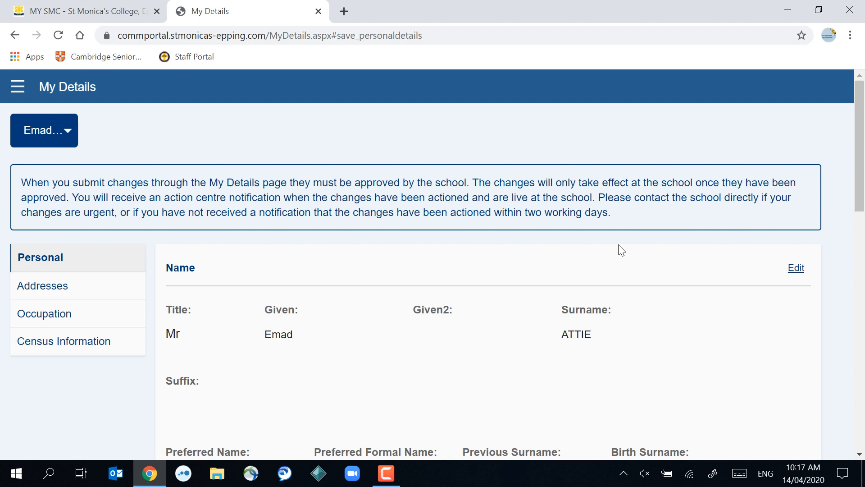